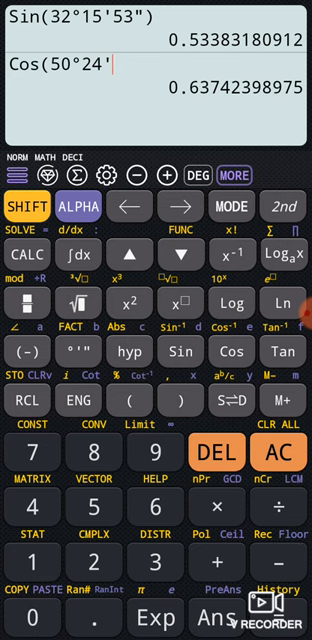
type("54\"")
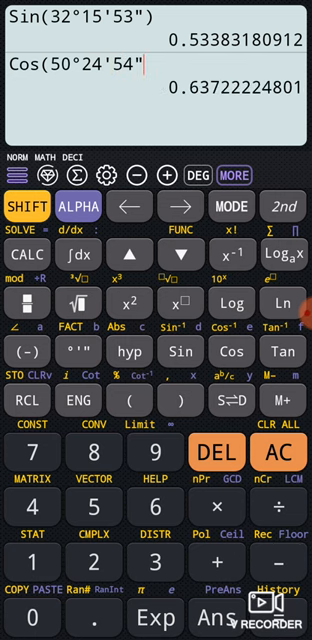